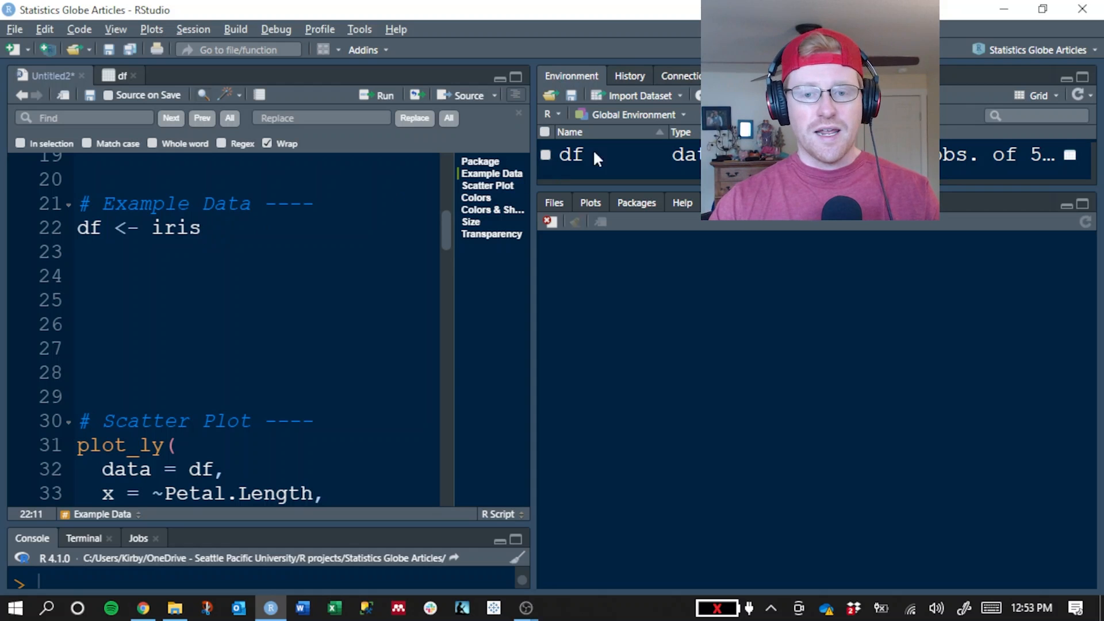
pyautogui.moveTo(577, 163)
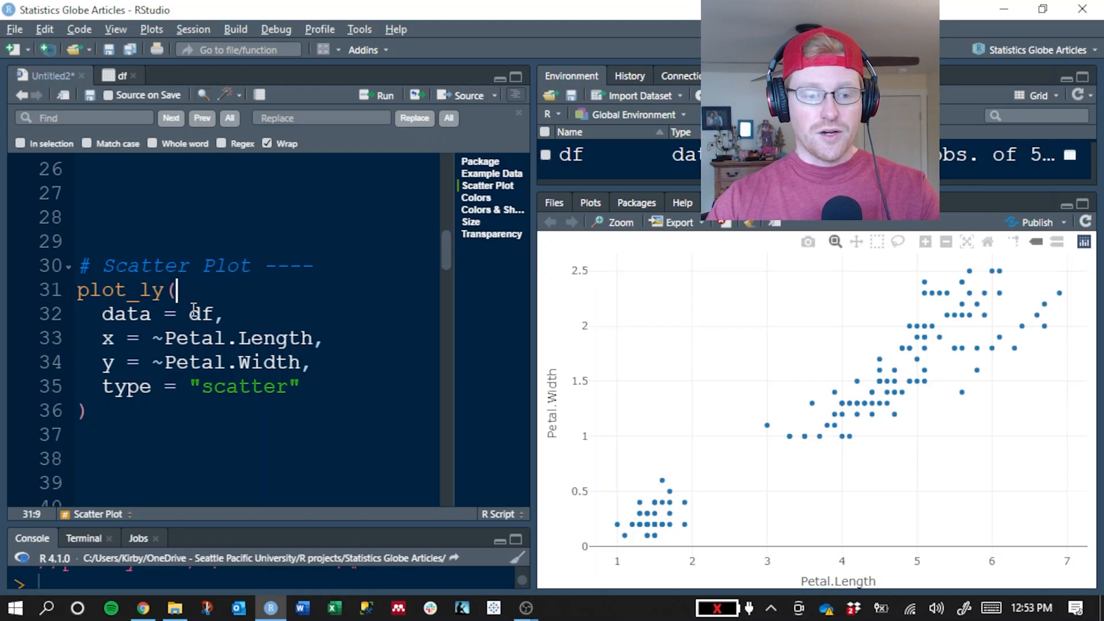
pyautogui.doubleClick(126, 314)
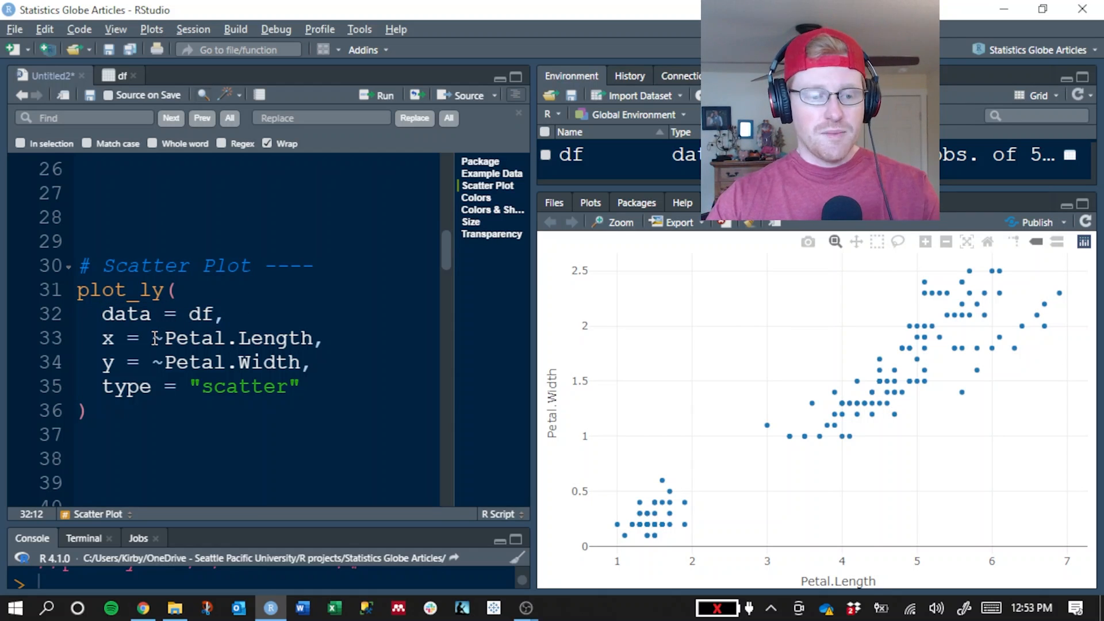
pyautogui.write('~')
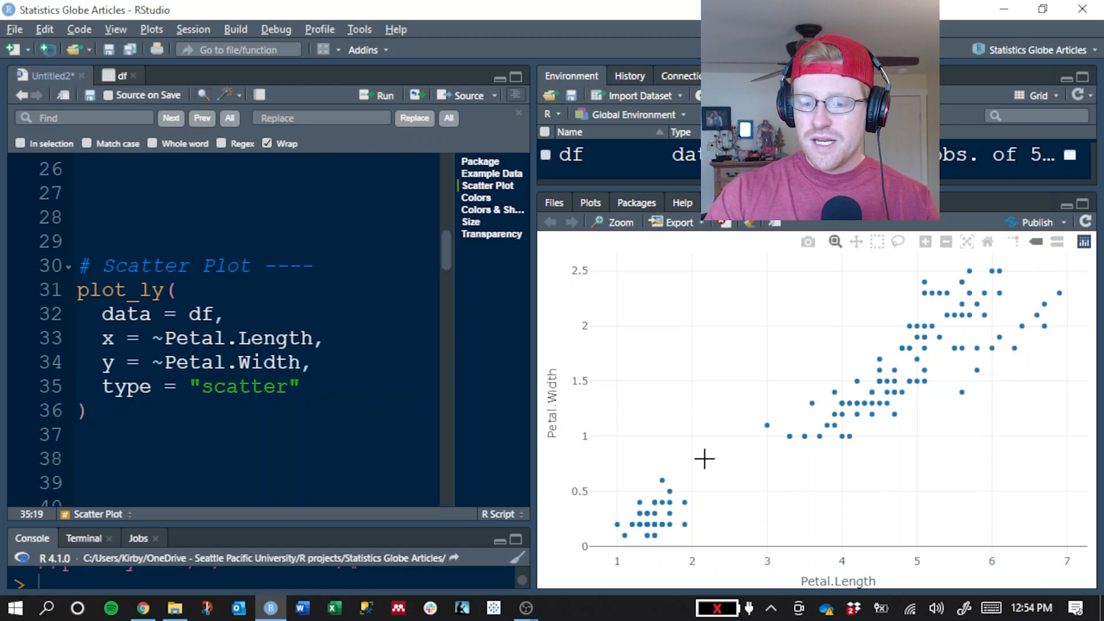
pyautogui.moveTo(729, 523)
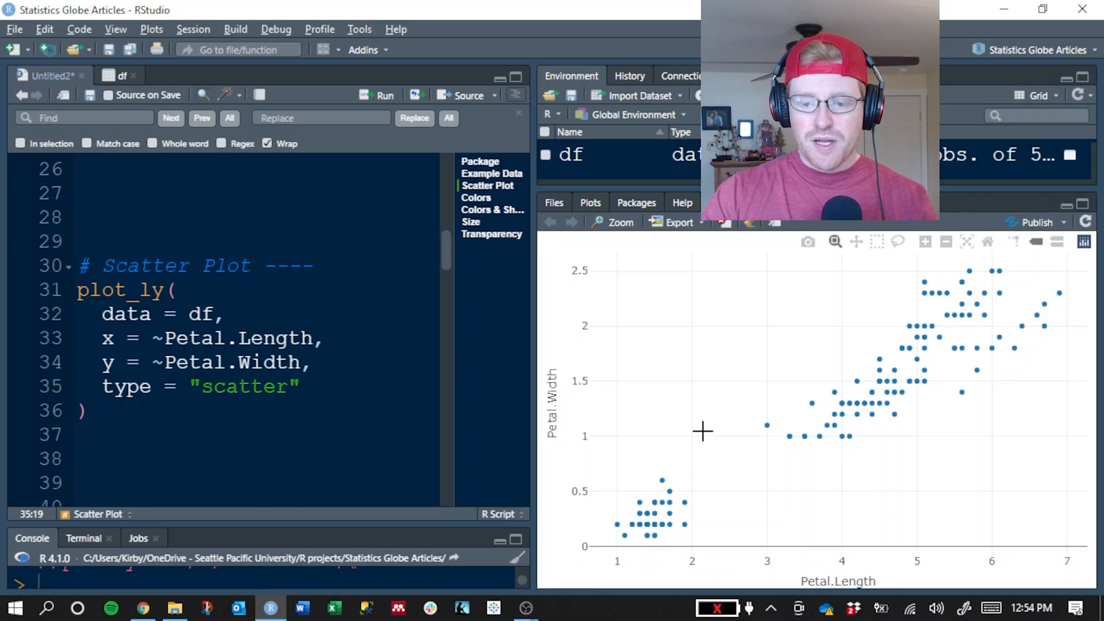
pyautogui.moveTo(709, 433)
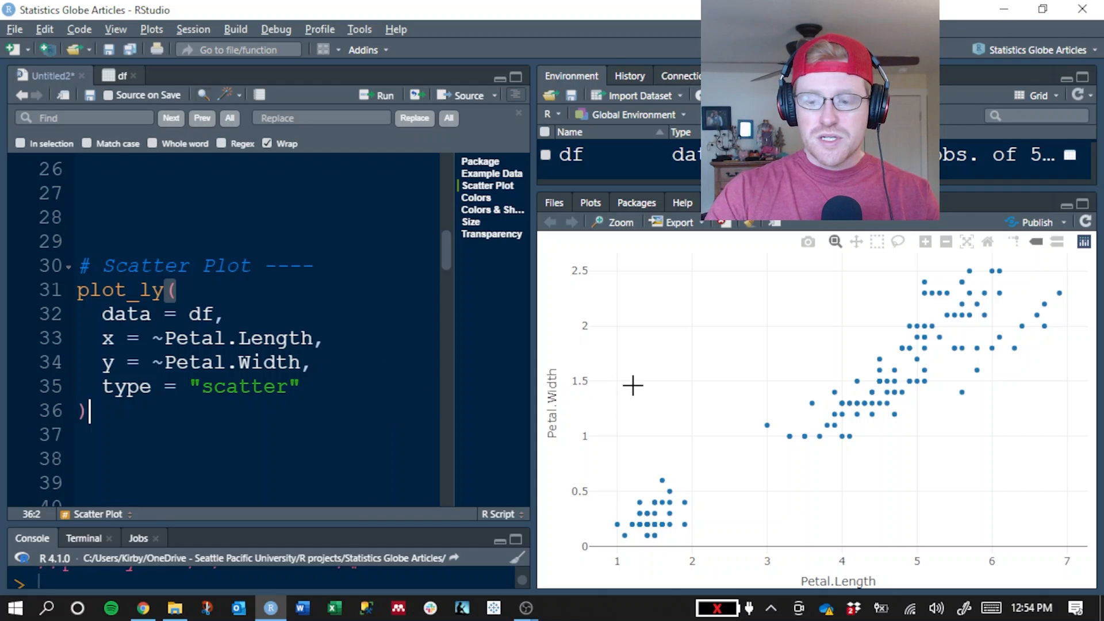
pyautogui.moveTo(672, 511)
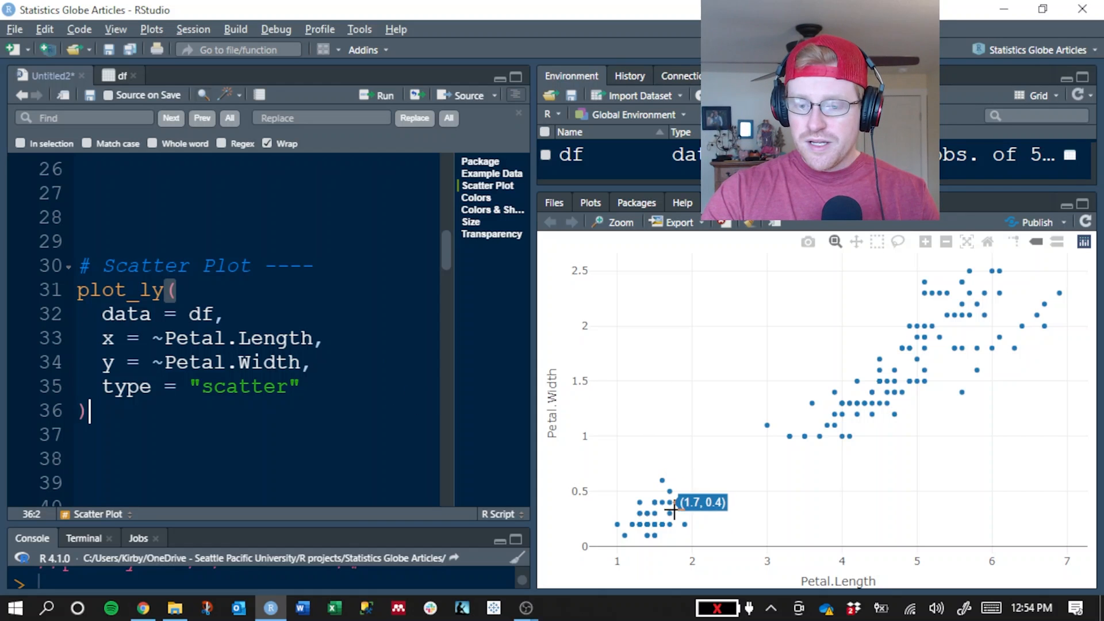
pyautogui.moveTo(744, 456)
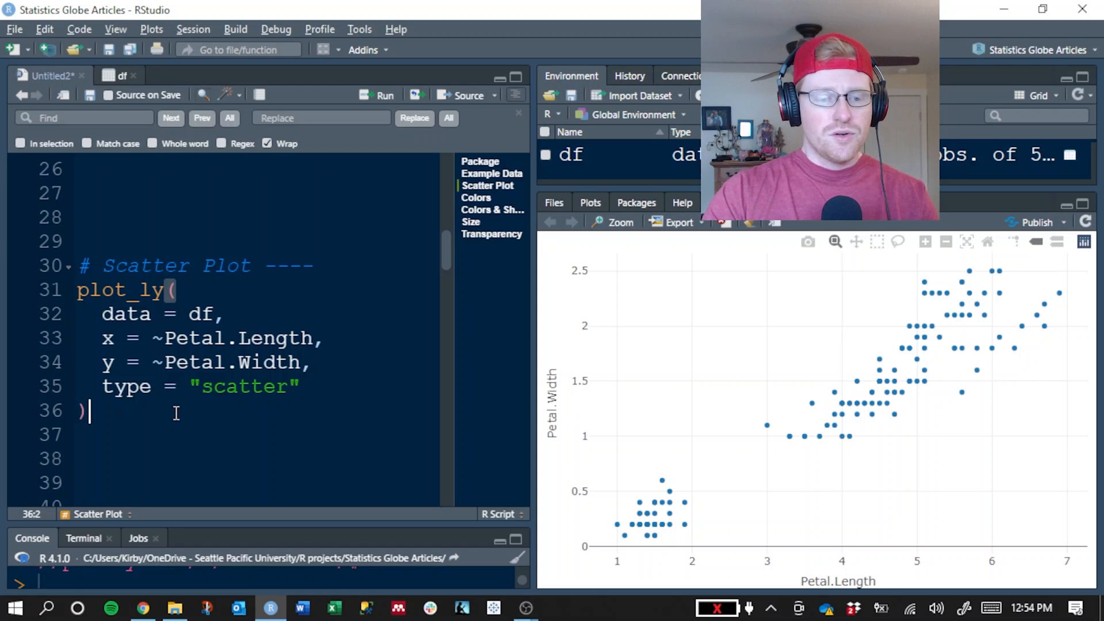
pyautogui.scroll(-3)
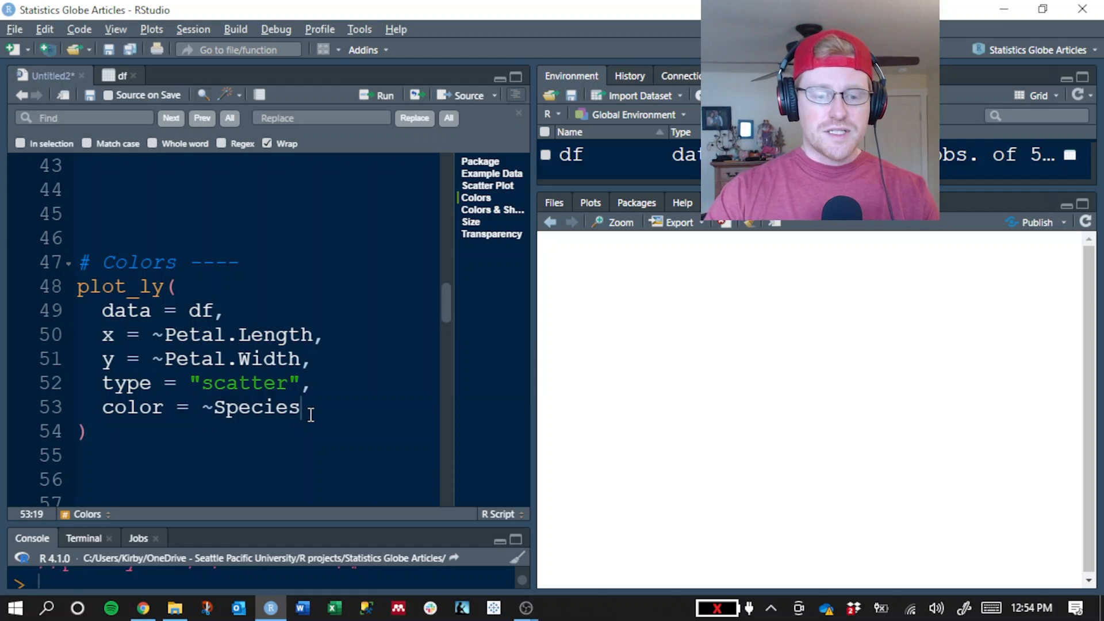
# - Run the plot_ly call with color = ~Species to get the species-colored scatter plot
pyautogui.click(376, 95)
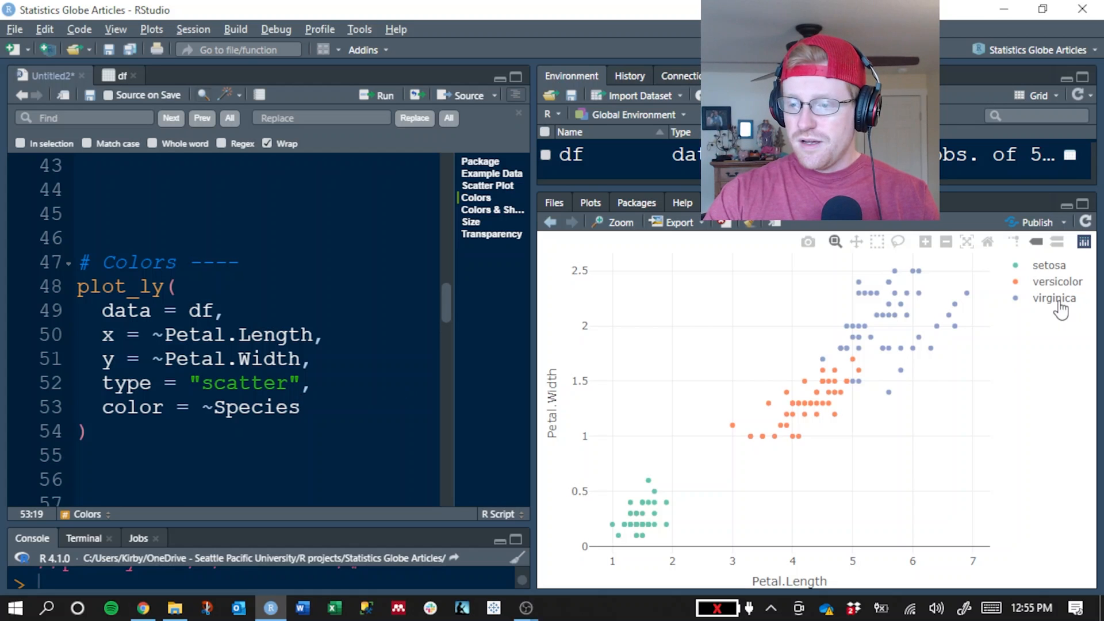
pyautogui.moveTo(696, 499)
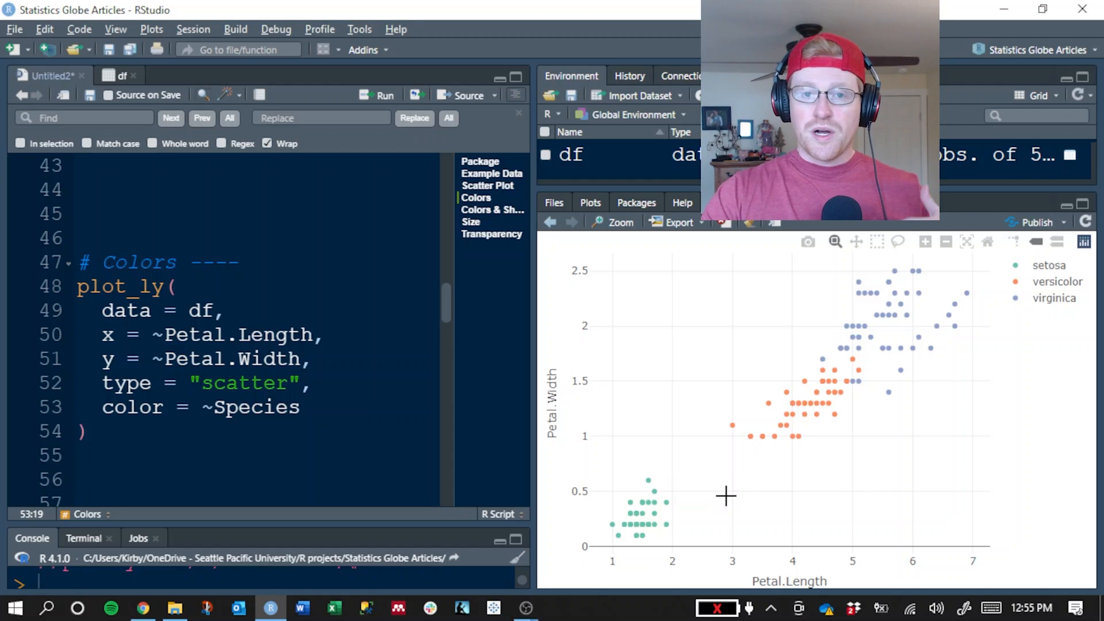
pyautogui.moveTo(691, 473)
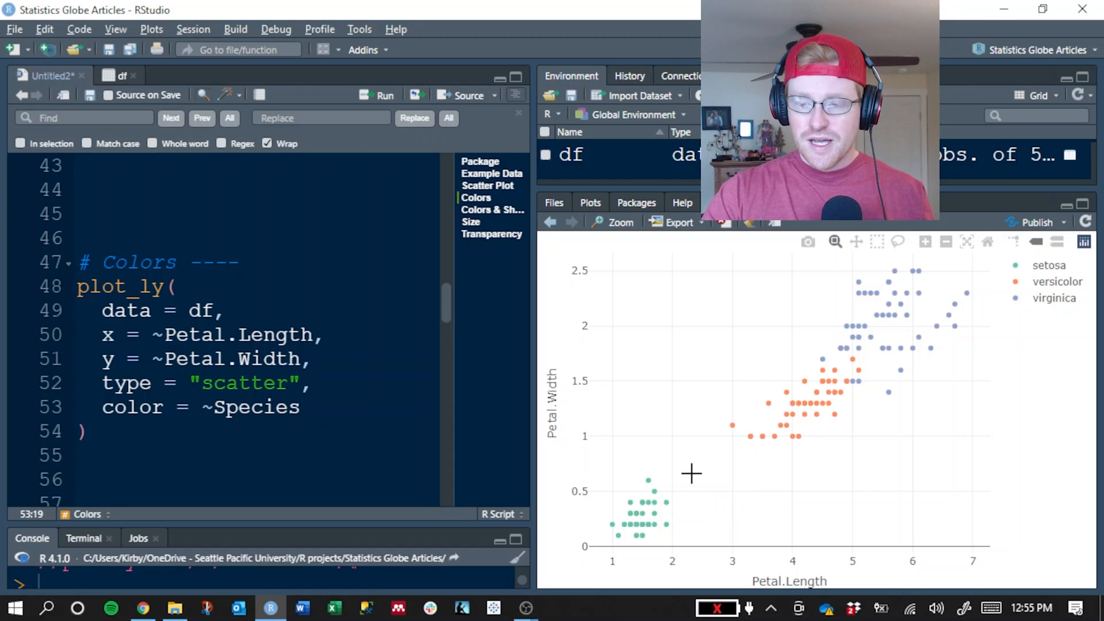
pyautogui.moveTo(693, 469)
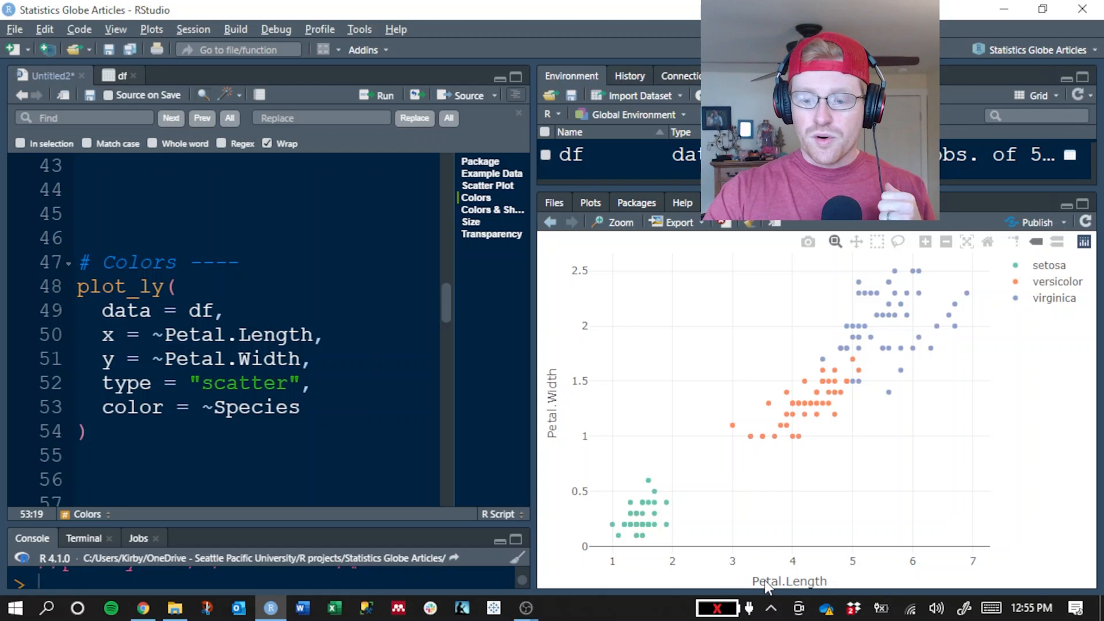
pyautogui.moveTo(684, 485)
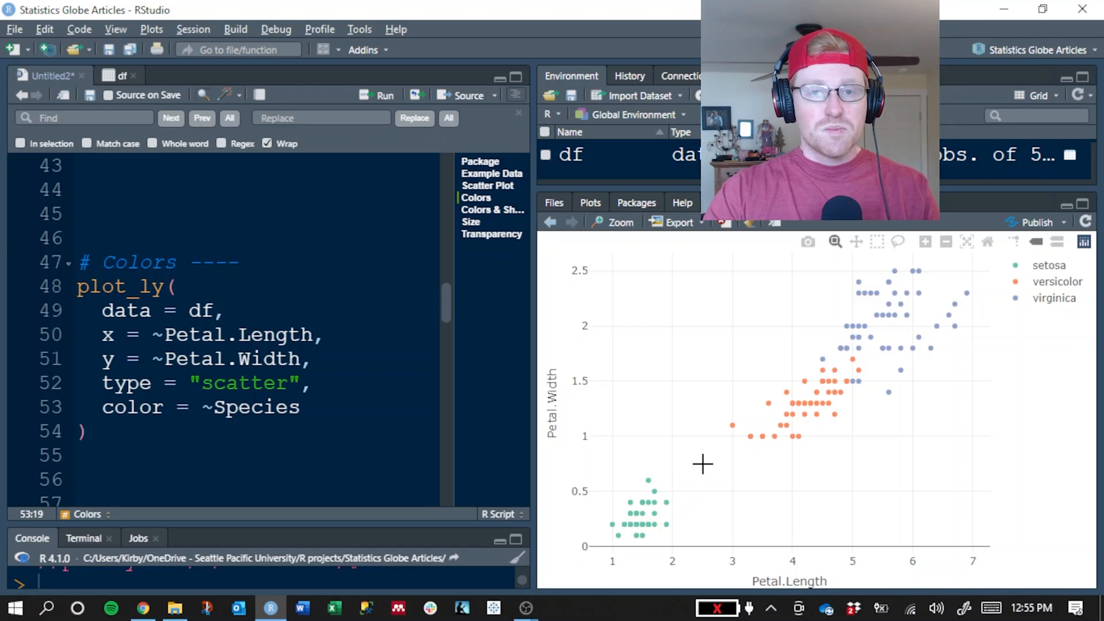
pyautogui.moveTo(684, 448)
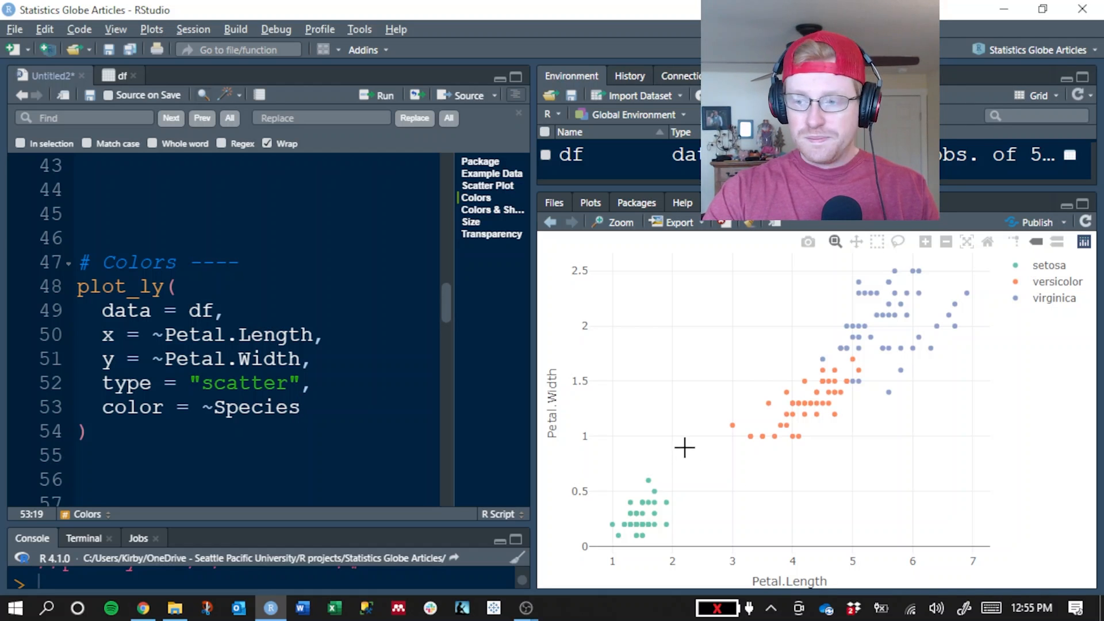
pyautogui.moveTo(706, 471)
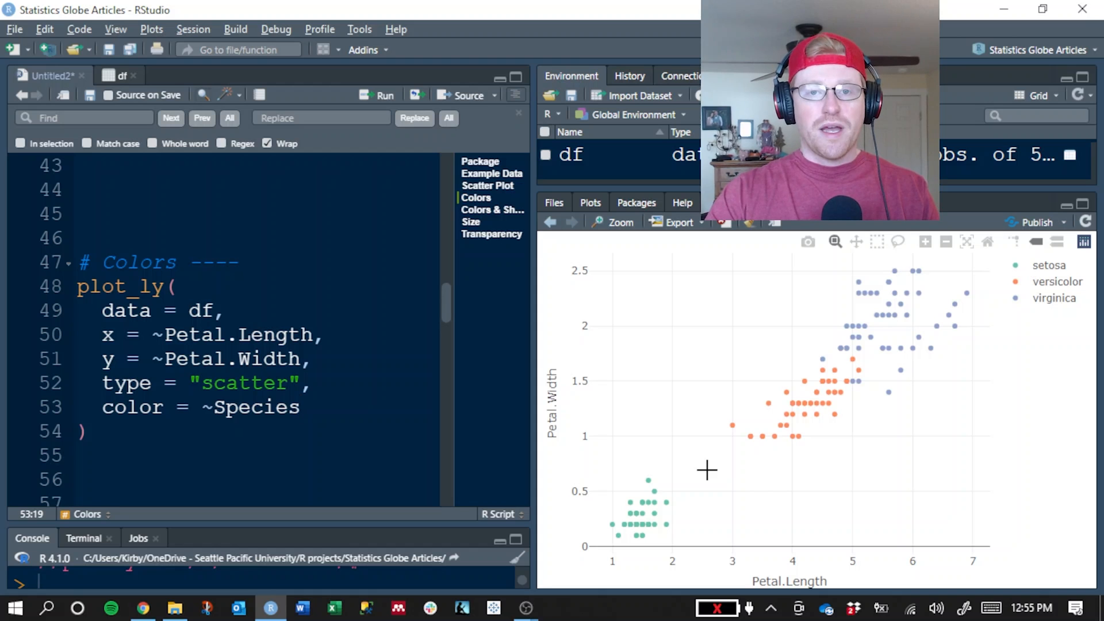
pyautogui.moveTo(687, 486)
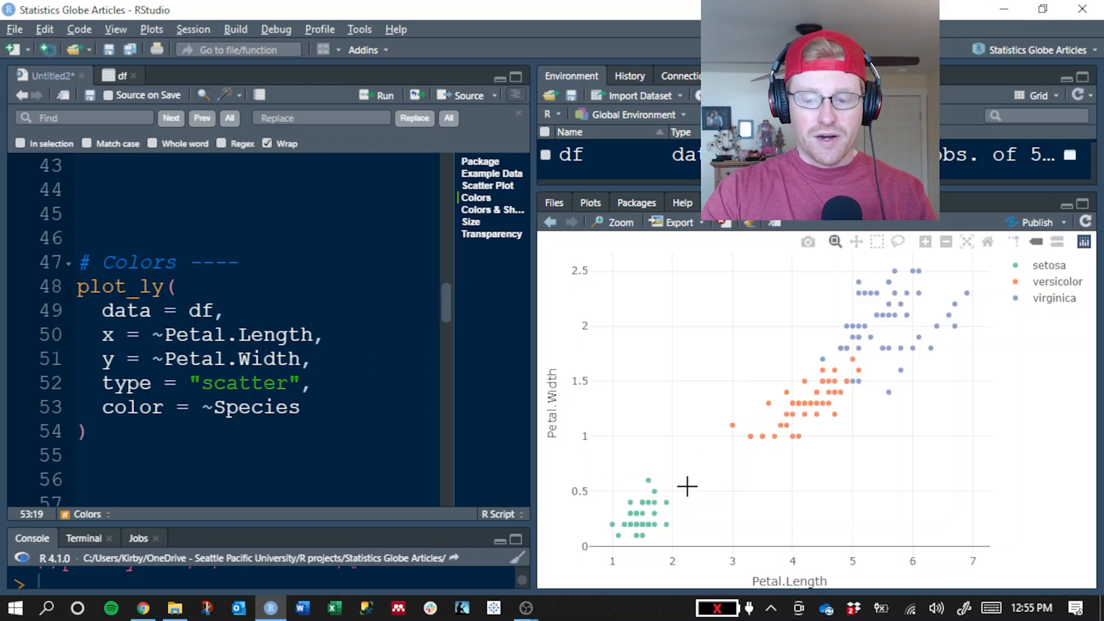
pyautogui.moveTo(716, 479)
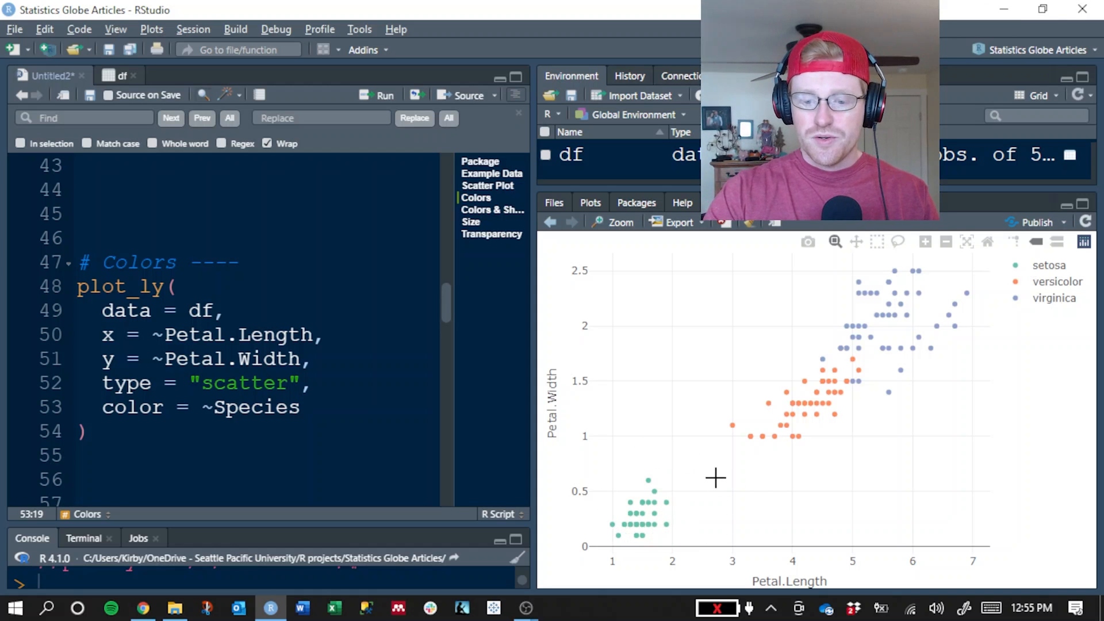
pyautogui.moveTo(749, 484)
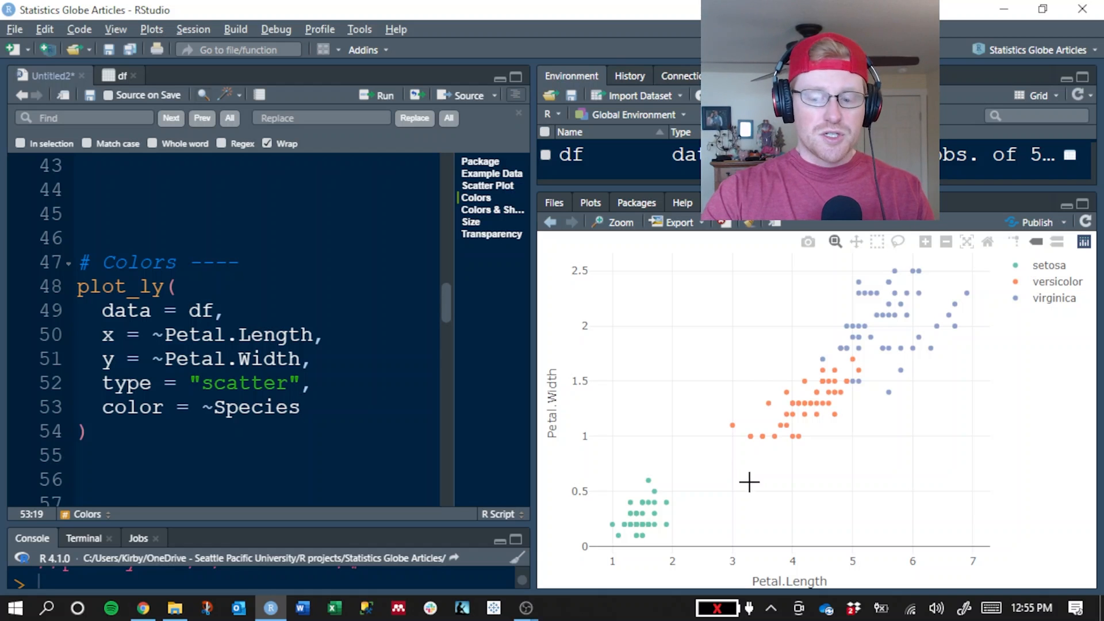
pyautogui.moveTo(968, 301)
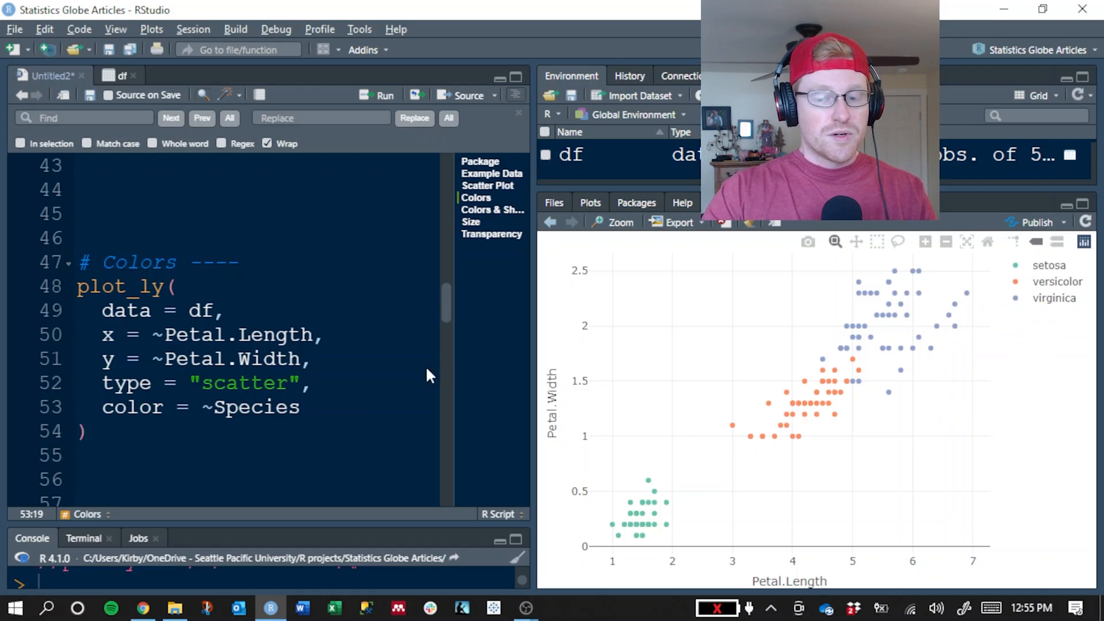
pyautogui.scroll(-3)
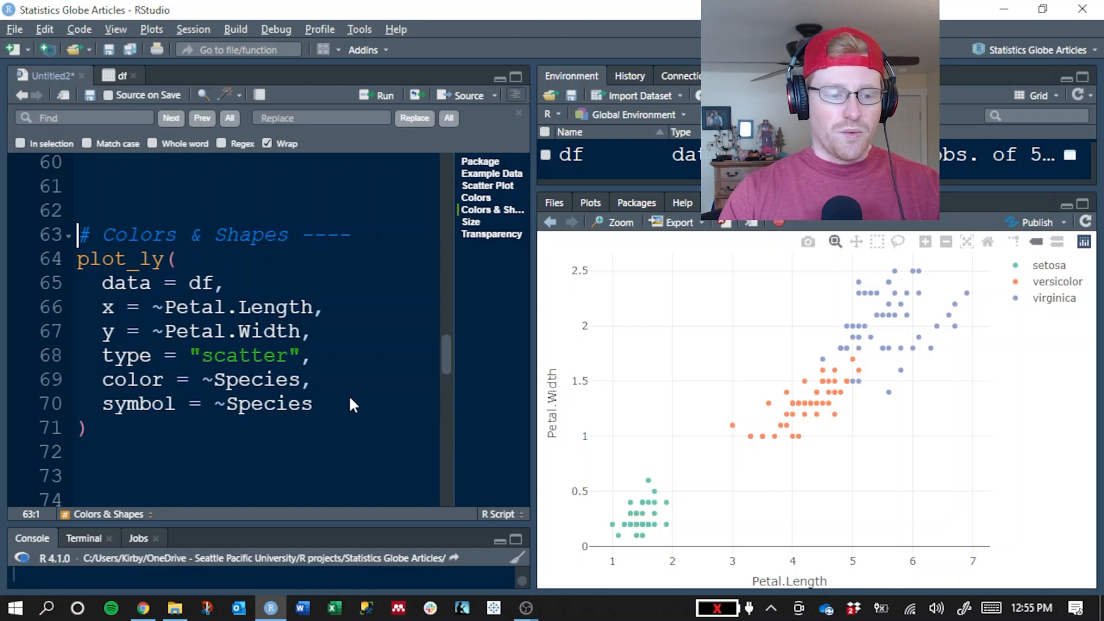
# - Run the Colors & Shapes call with symbol = ~Species so each species gets its own marker shape
pyautogui.click(323, 404)
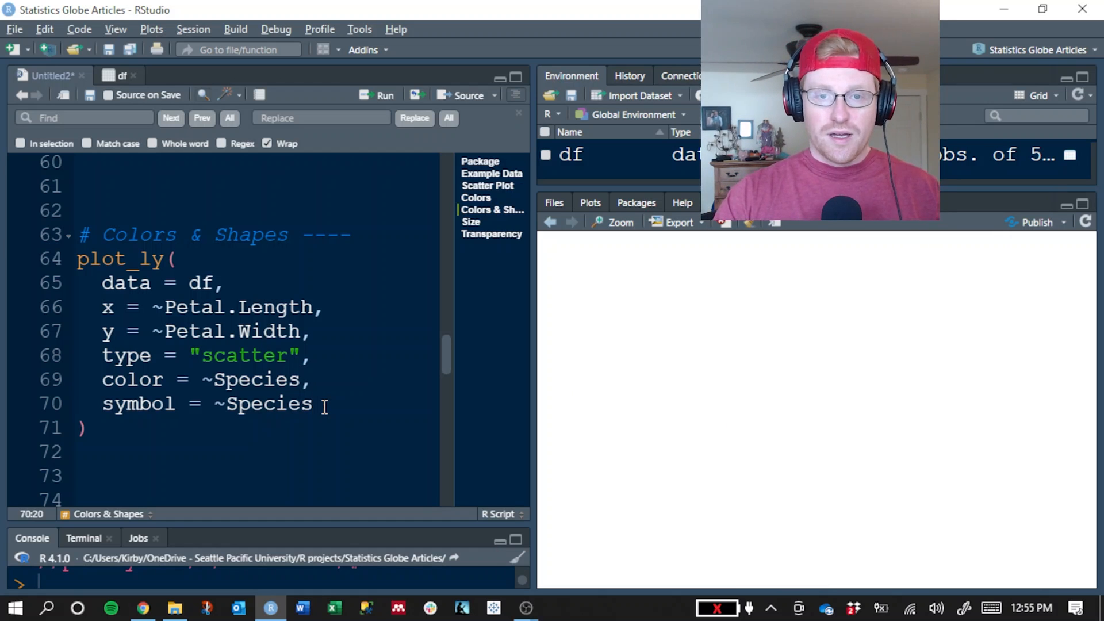
pyautogui.click(377, 95)
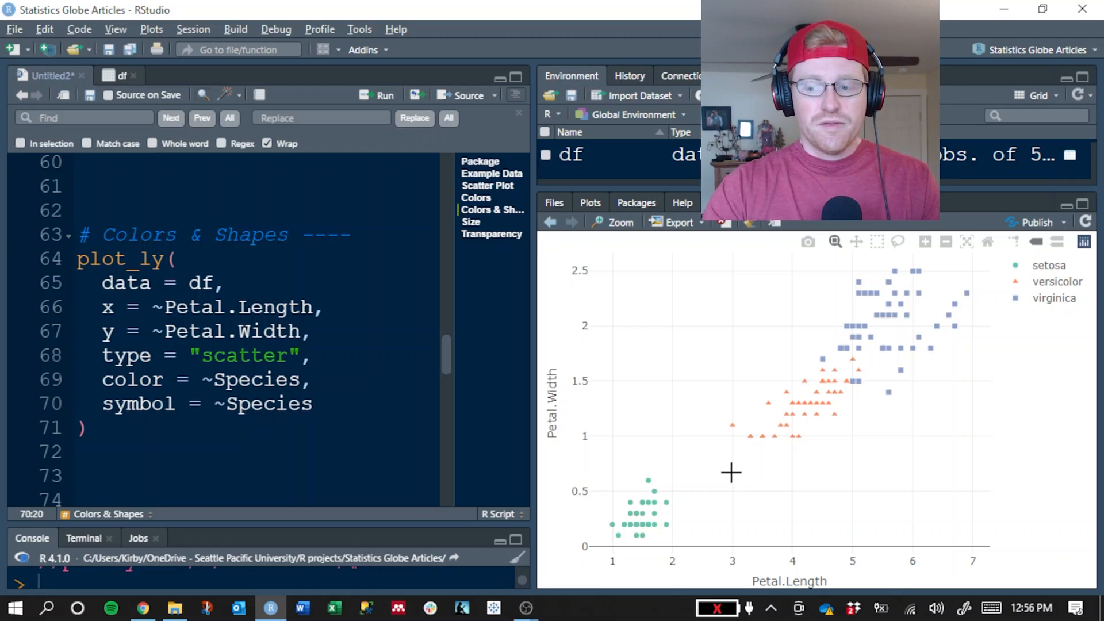
pyautogui.moveTo(697, 470)
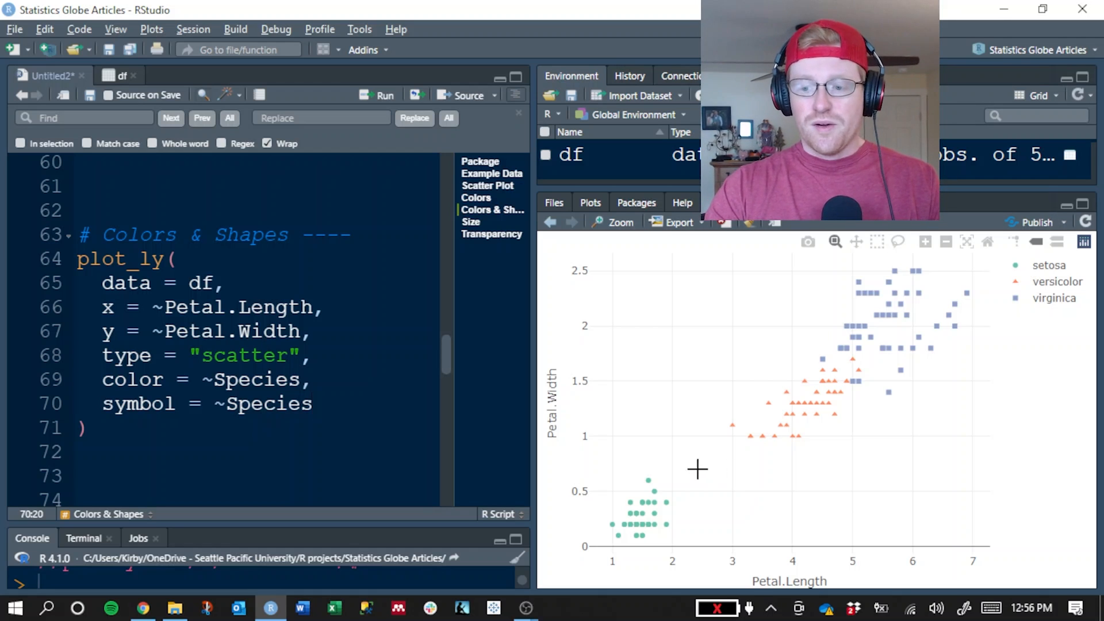
pyautogui.moveTo(722, 471)
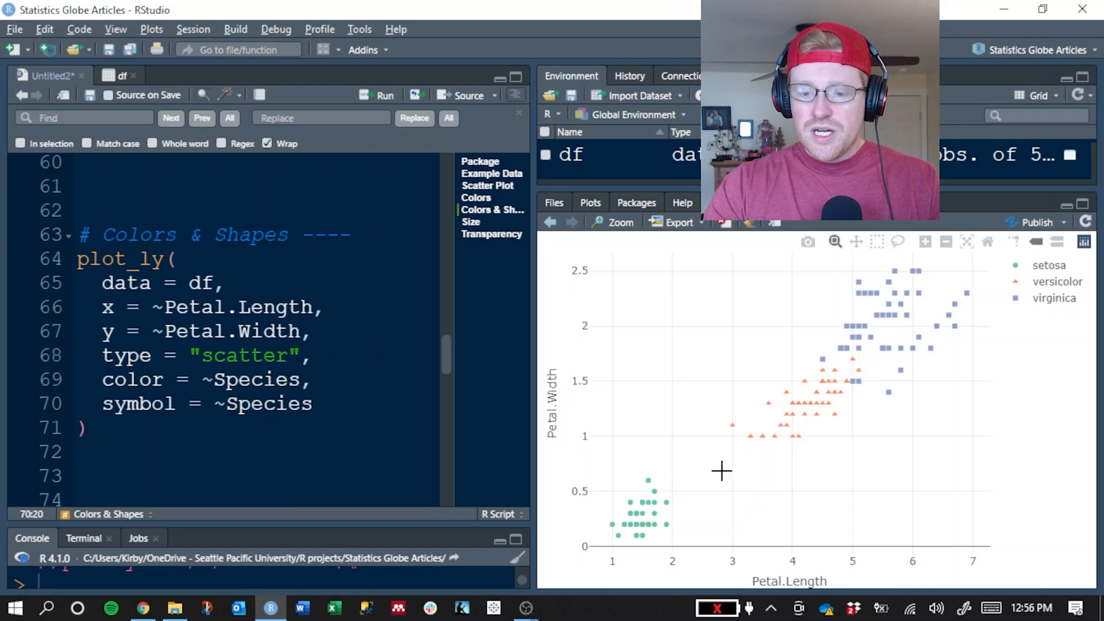
pyautogui.moveTo(891, 439)
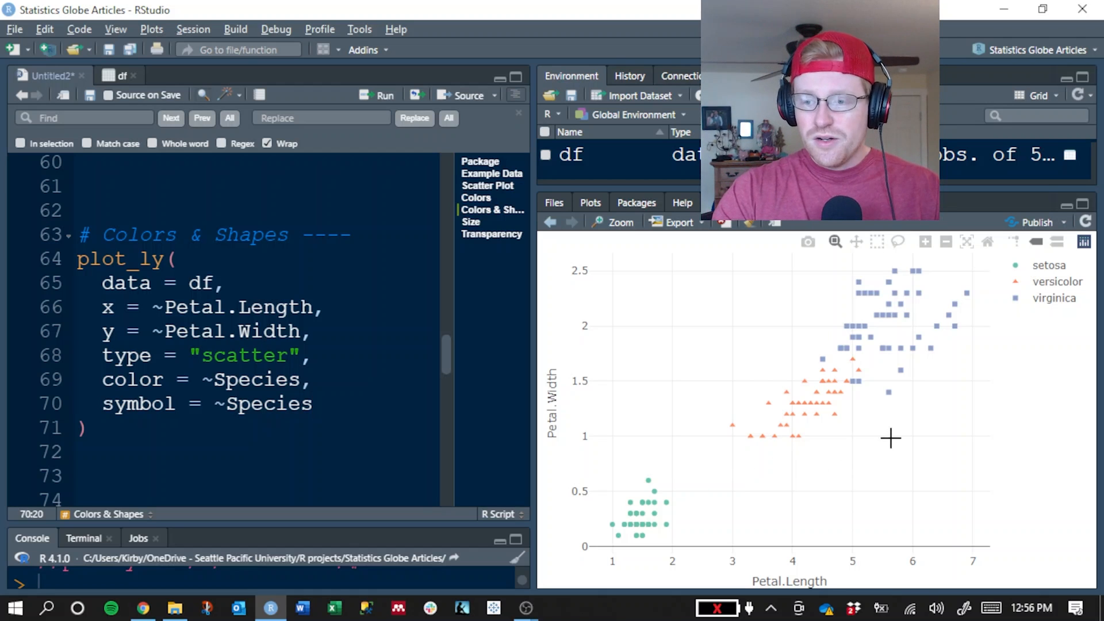
pyautogui.moveTo(907, 405)
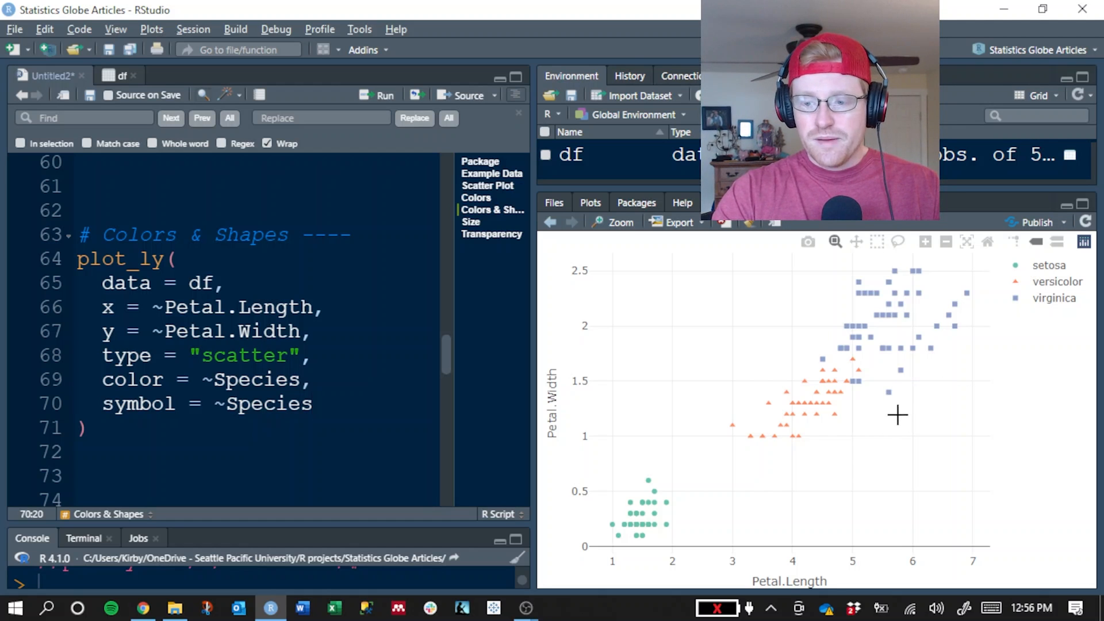
pyautogui.moveTo(886, 403)
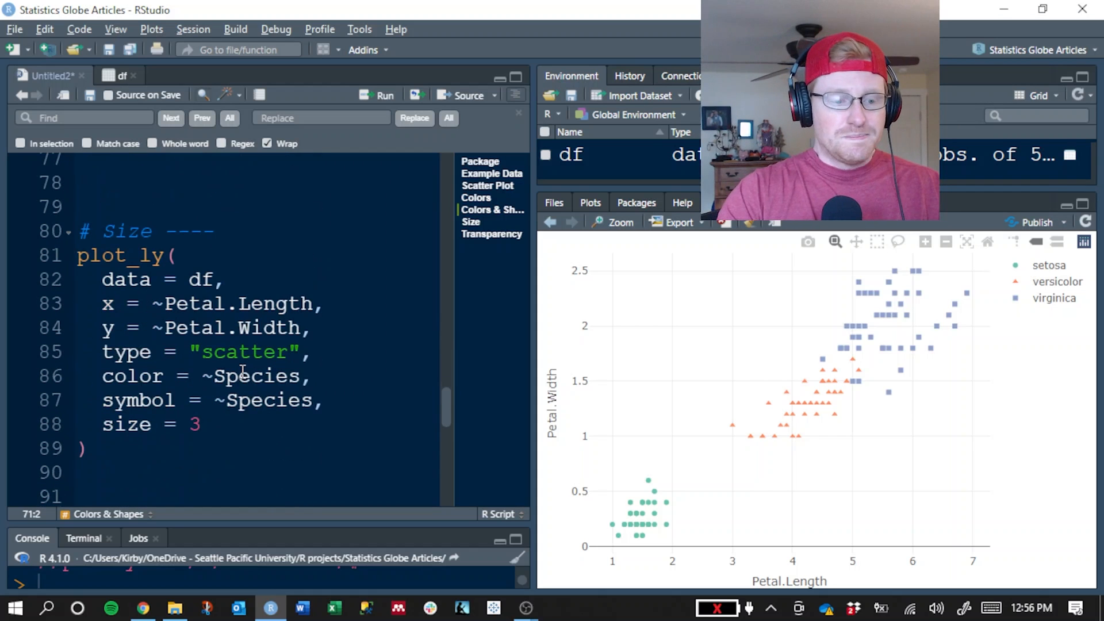
# - Select the Size plot_ly call and run it to draw markers at size 3
pyautogui.click(88, 449)
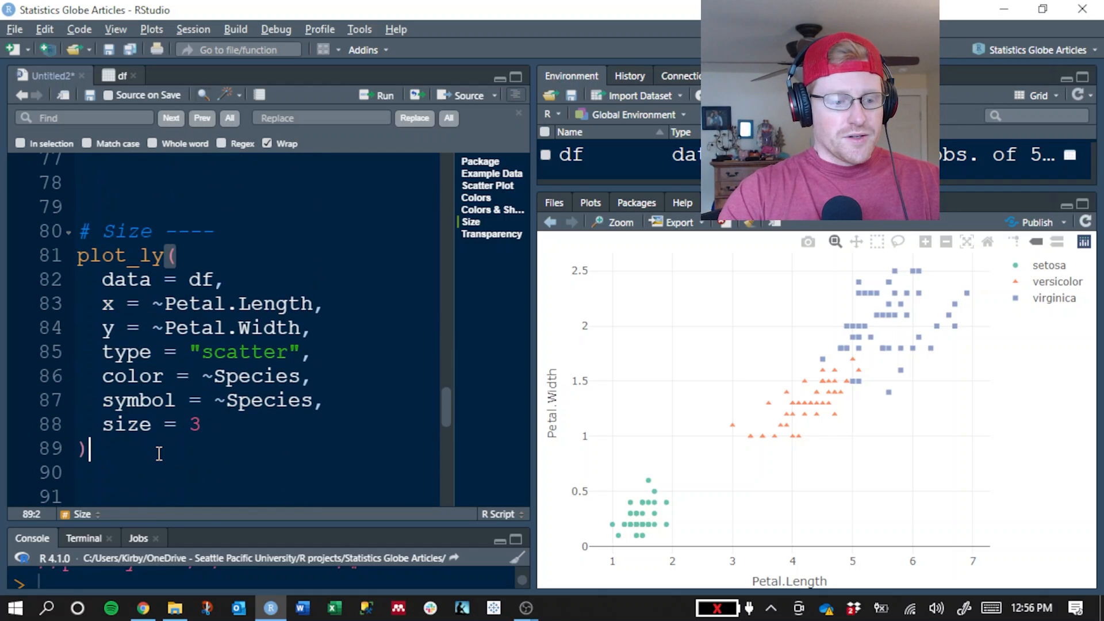
pyautogui.moveTo(84, 451); pyautogui.dragTo(85, 255)
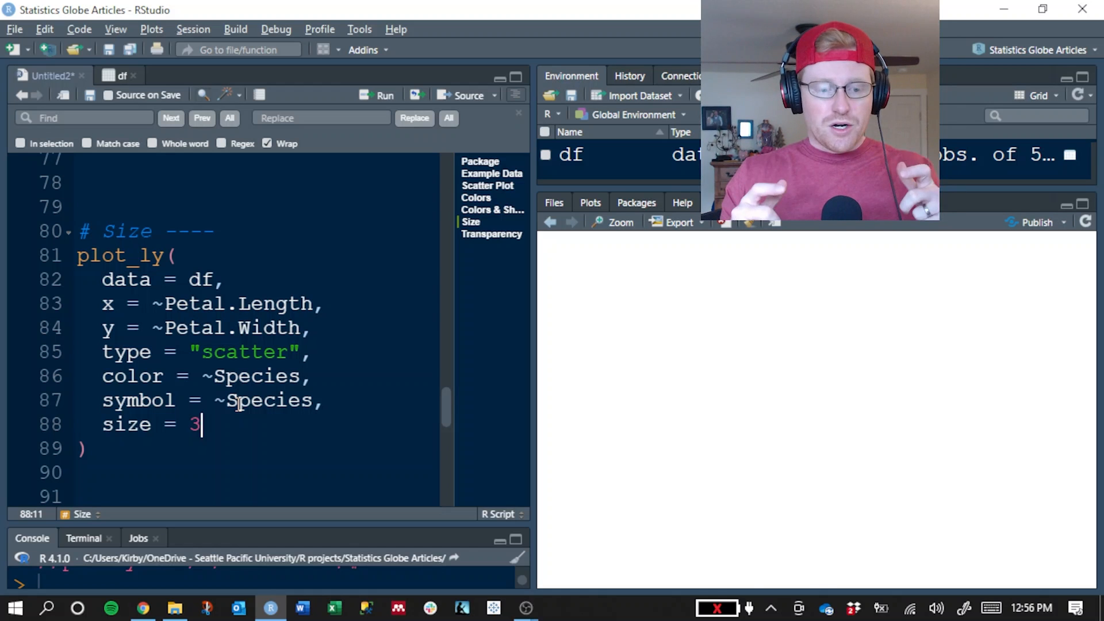
pyautogui.click(384, 95)
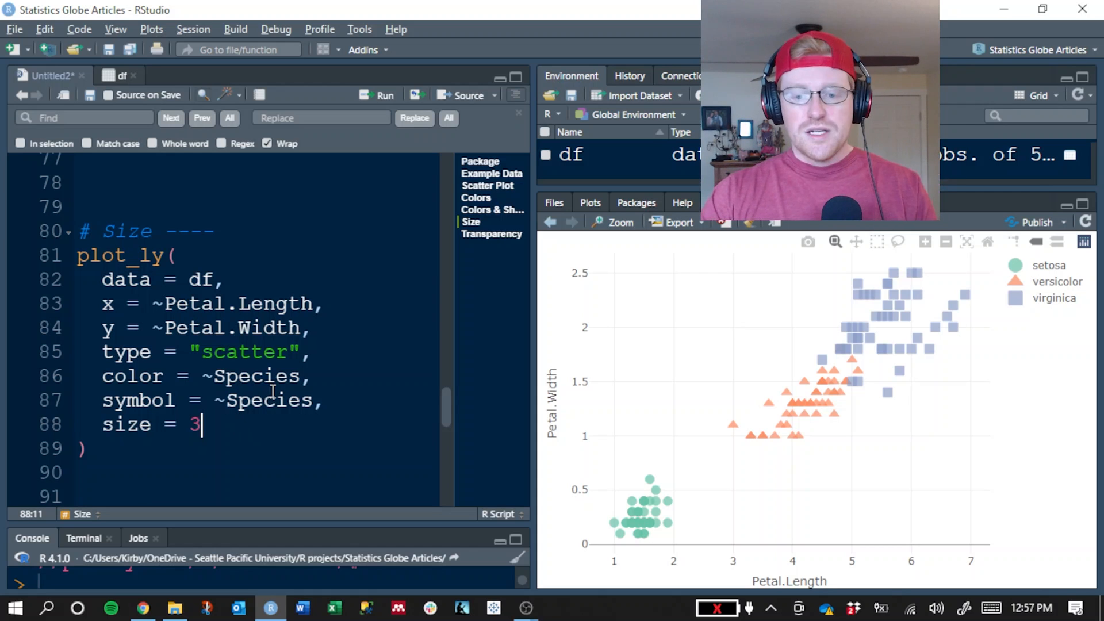
pyautogui.moveTo(696, 432)
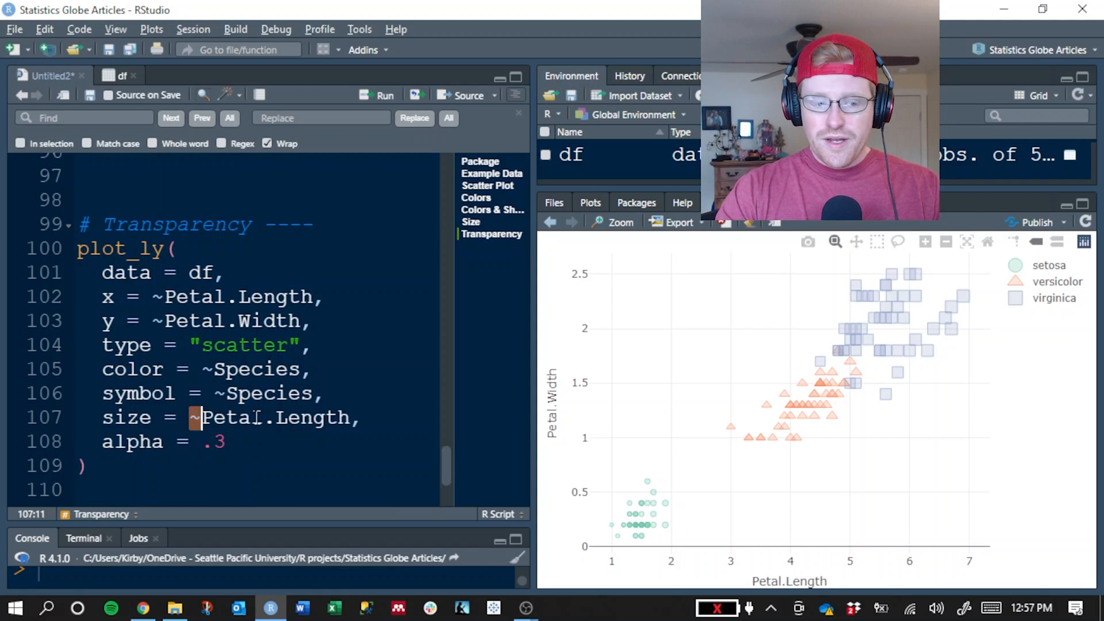
# - Run the Transparency call with size = ~Petal.Length and alpha = .3
pyautogui.click(354, 417)
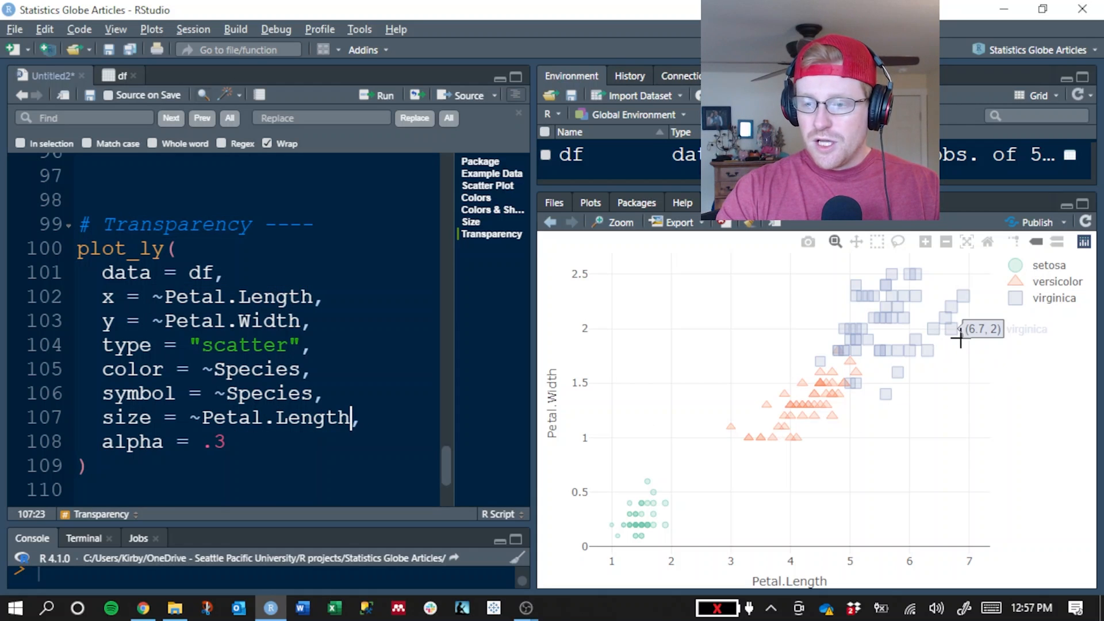
pyautogui.moveTo(869, 474)
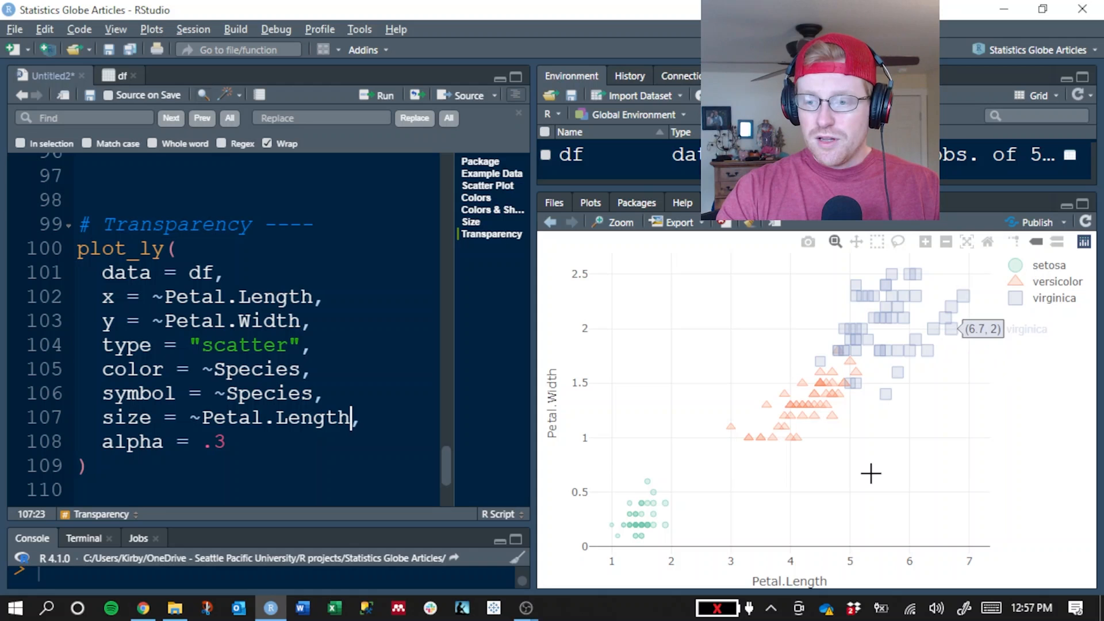
pyautogui.moveTo(663, 450)
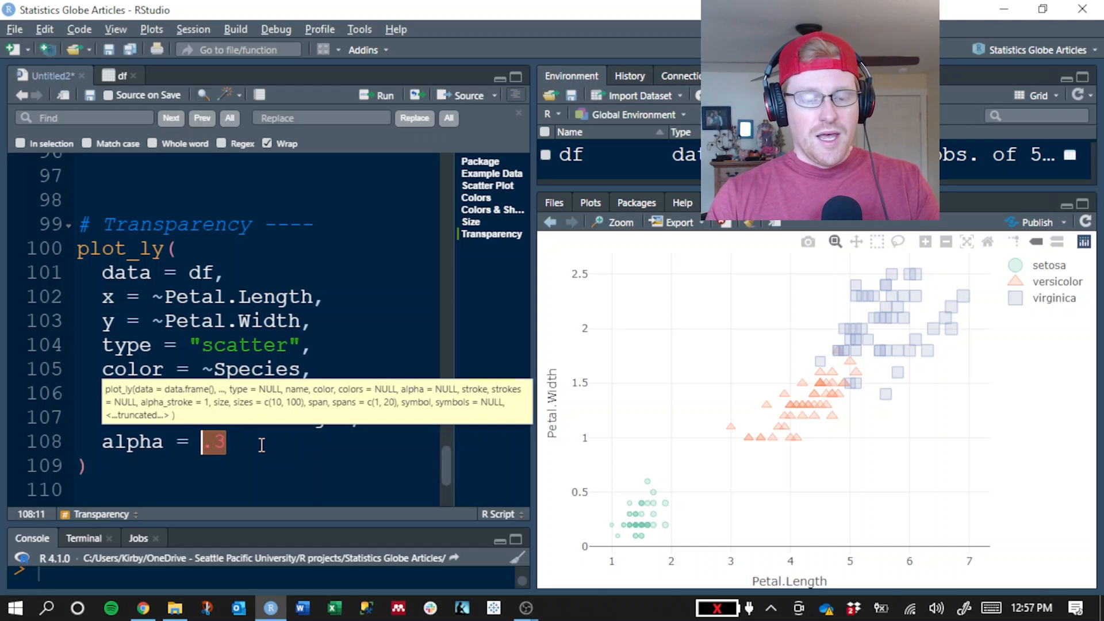
pyautogui.moveTo(940, 452)
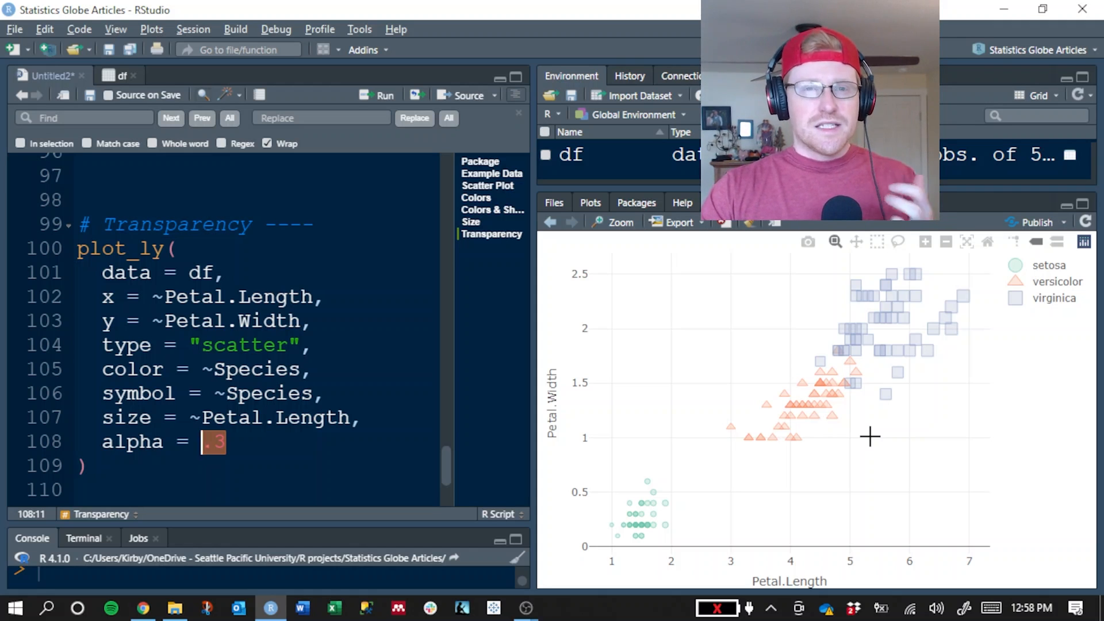
pyautogui.moveTo(877, 433)
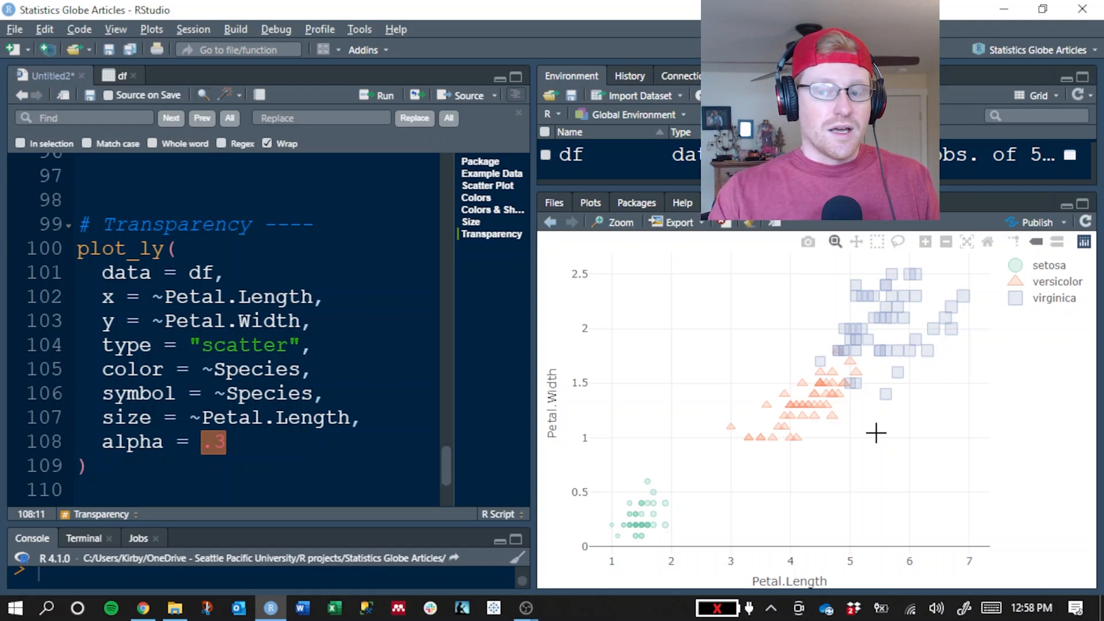
pyautogui.moveTo(845, 402)
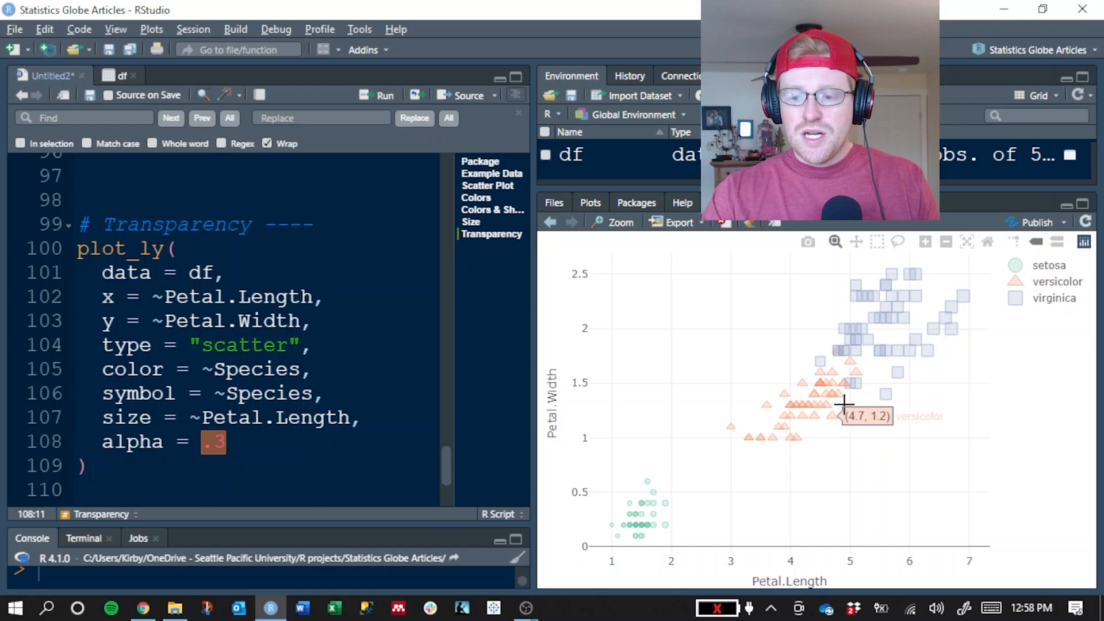
pyautogui.moveTo(801, 341)
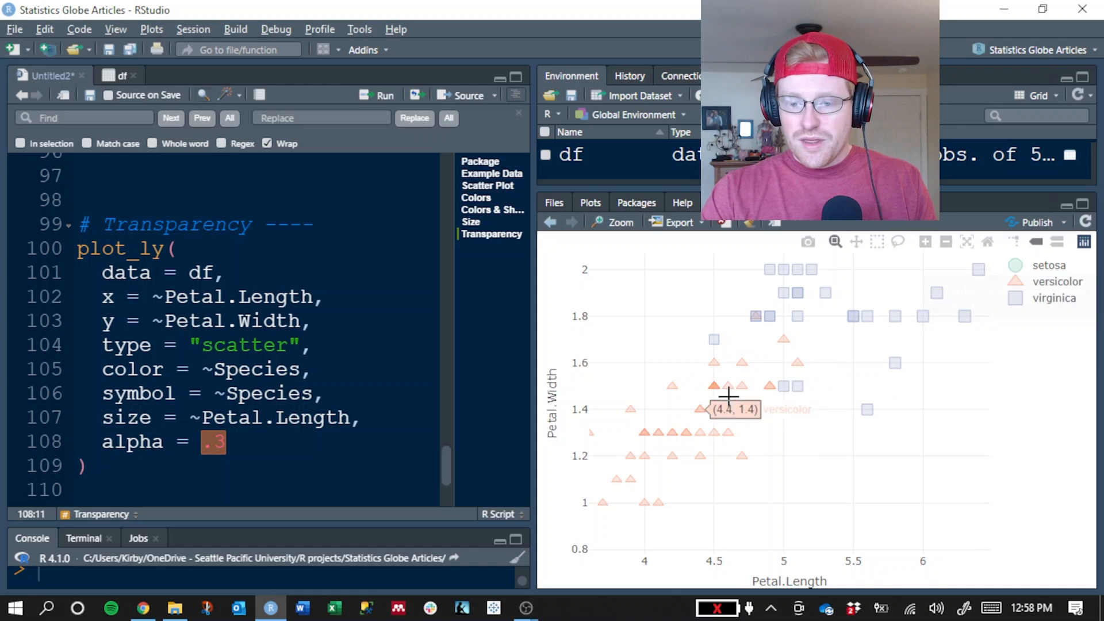
pyautogui.moveTo(716, 389)
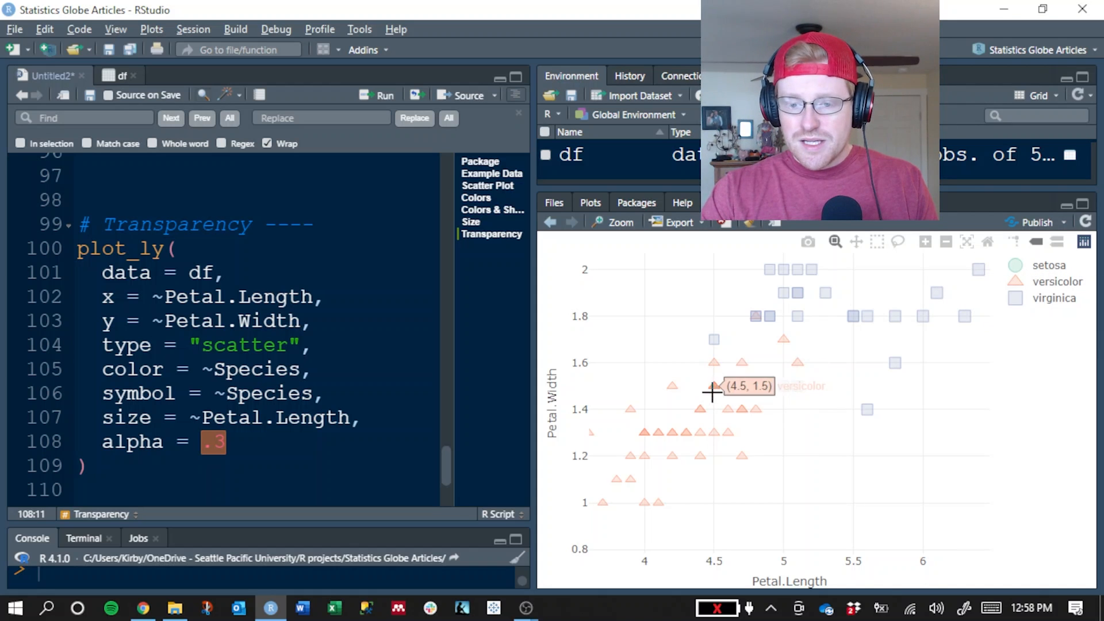
pyautogui.moveTo(728, 433)
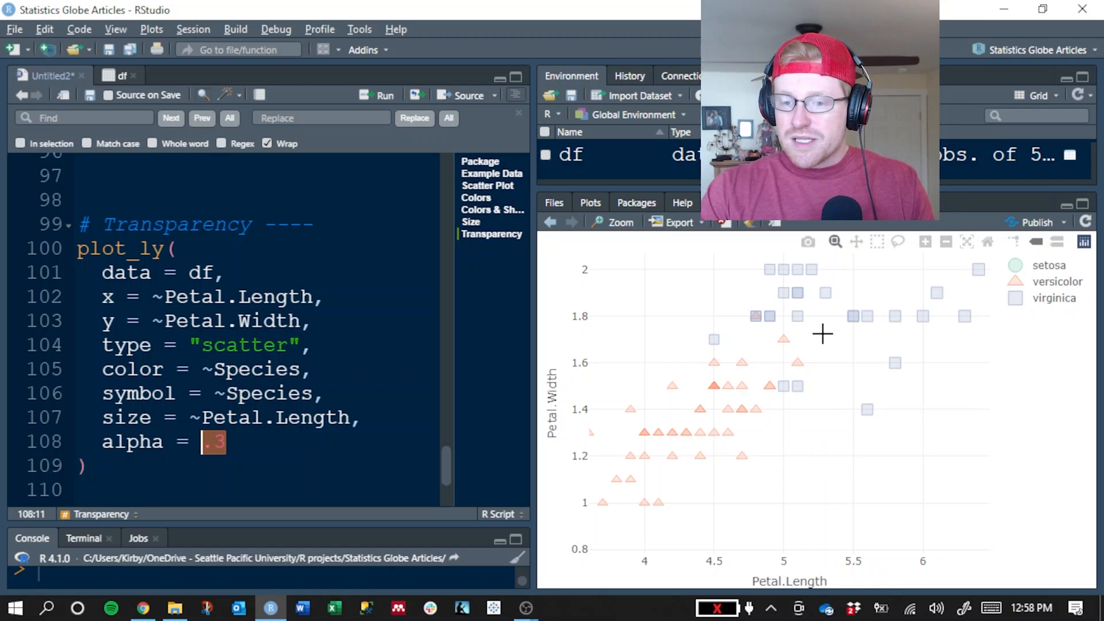
pyautogui.moveTo(752, 326)
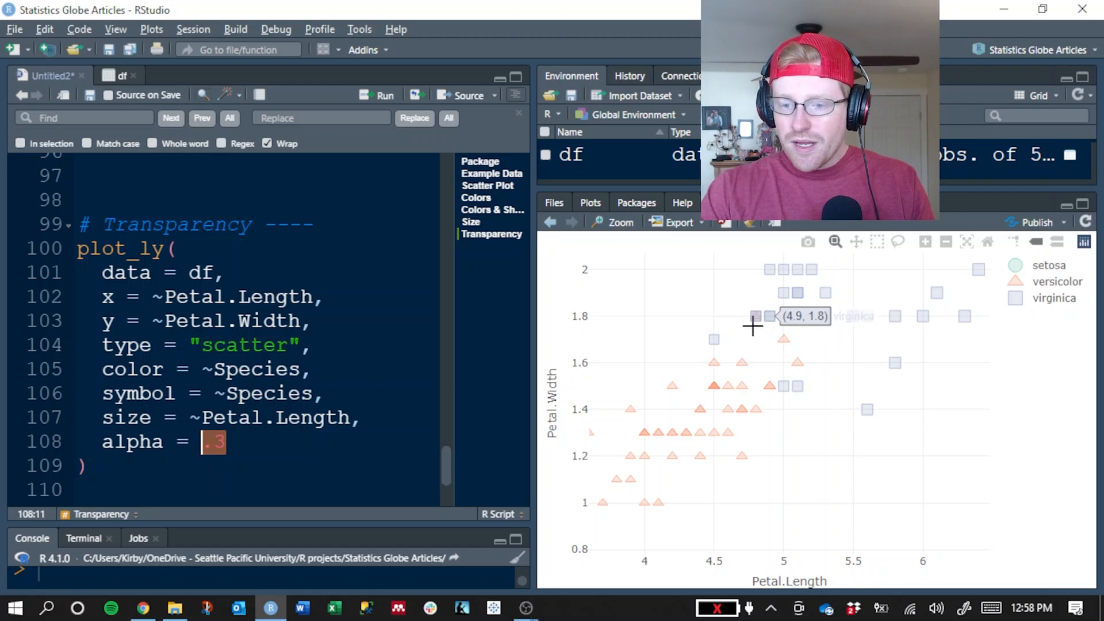